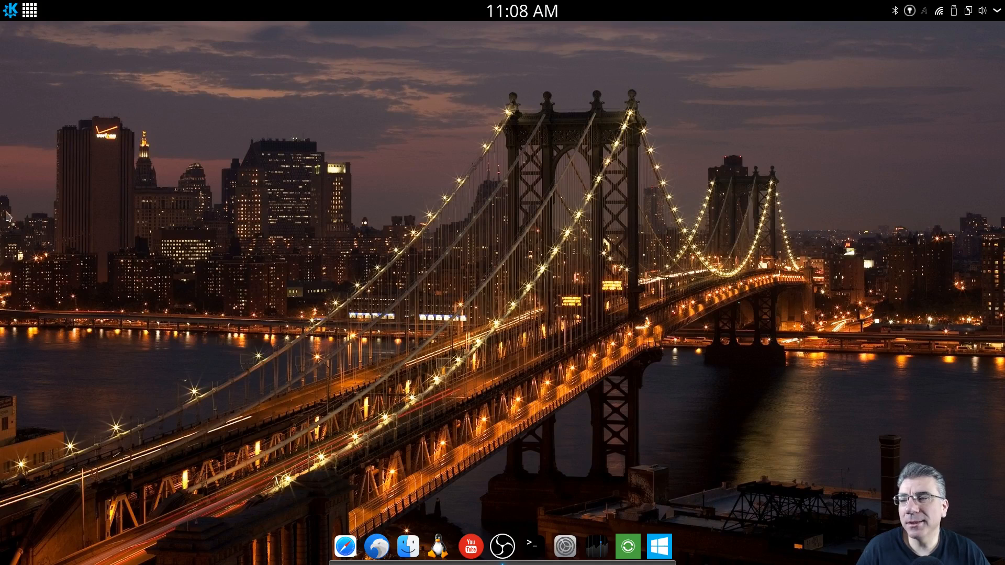
# Bring up About System showing Plasma 5.9.3, Frameworks 5.31.0 and 15.7 GiB RAM
pyautogui.click(9, 10)
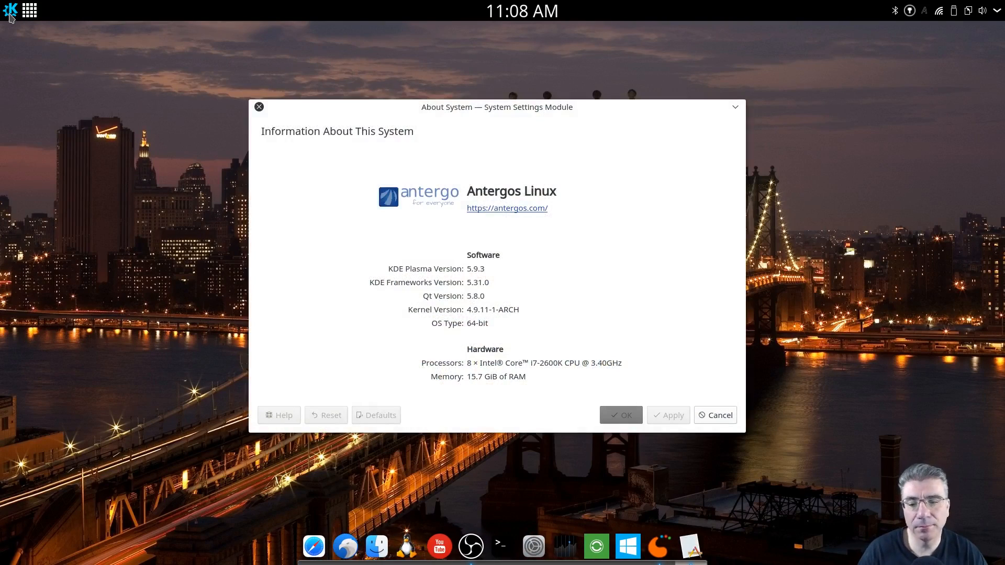
pyautogui.moveTo(518, 283)
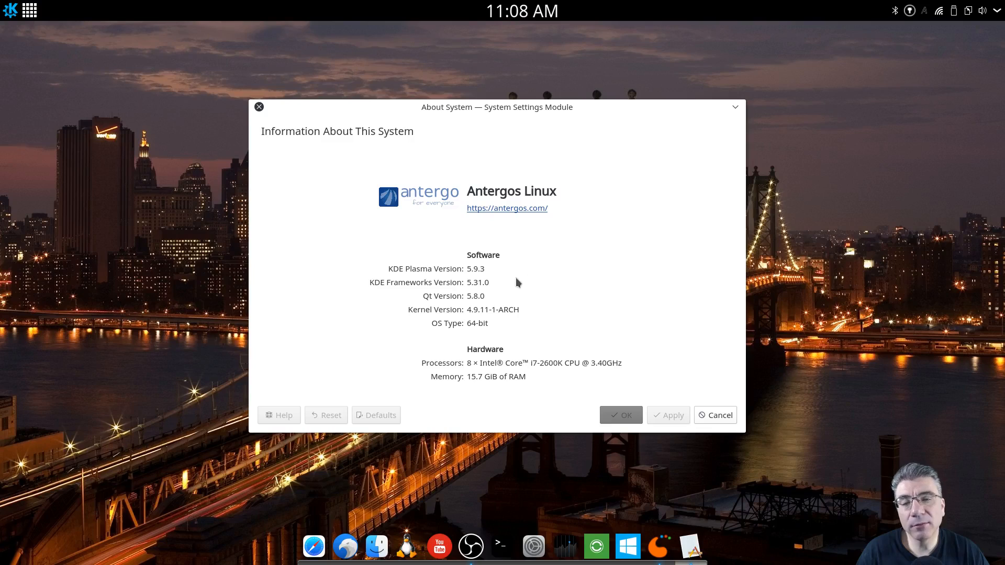
pyautogui.moveTo(512, 287)
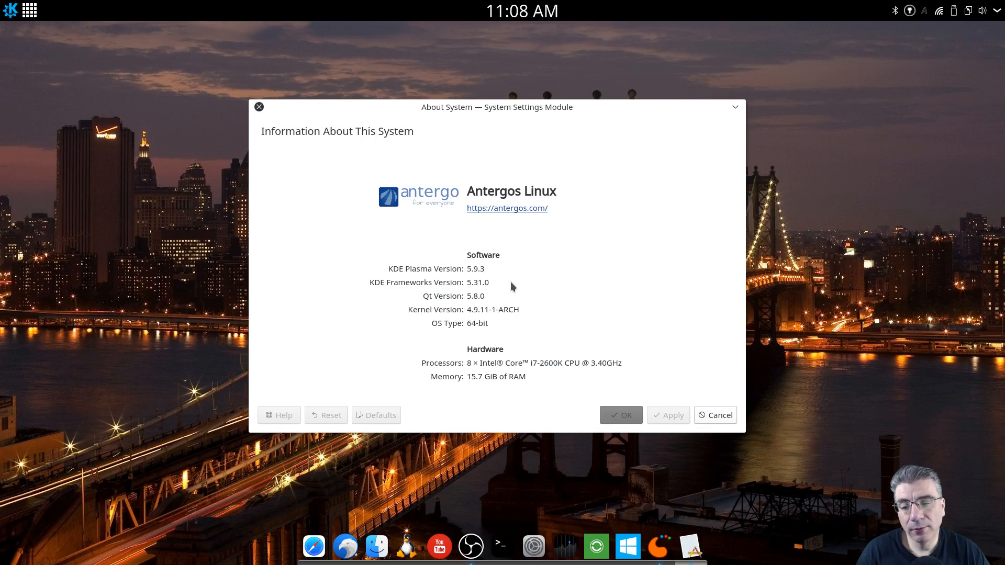
pyautogui.moveTo(510, 293)
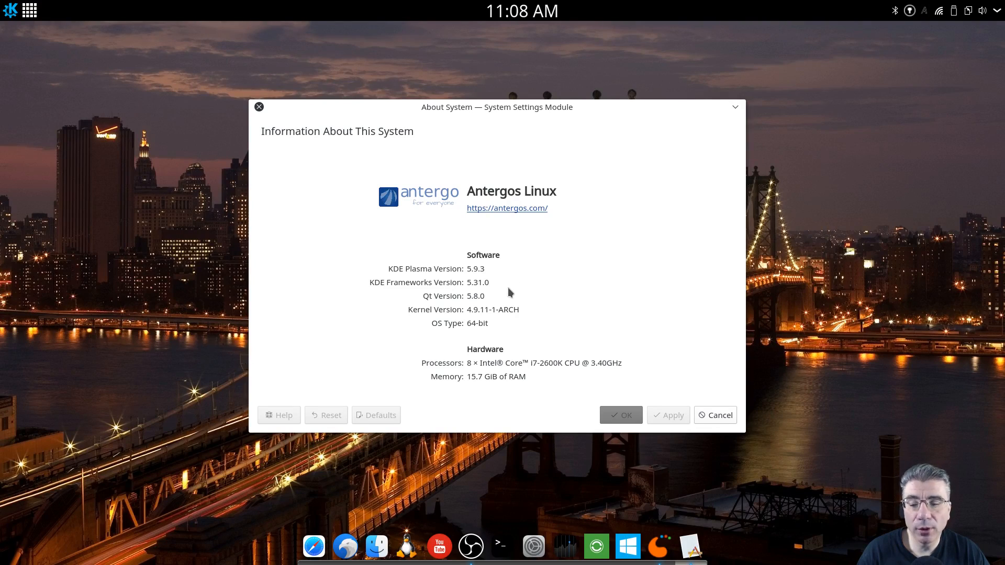
pyautogui.moveTo(505, 308)
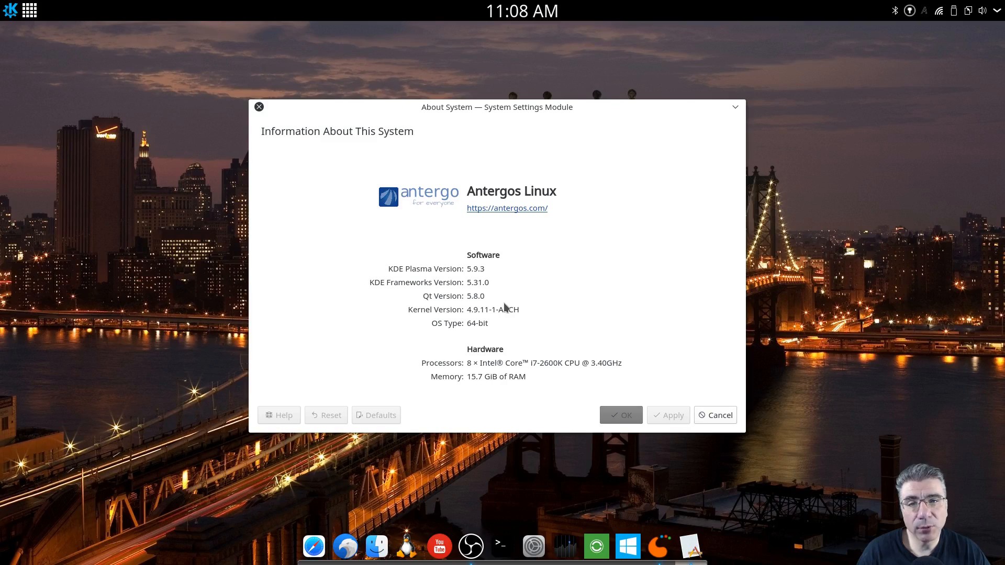
pyautogui.moveTo(501, 325)
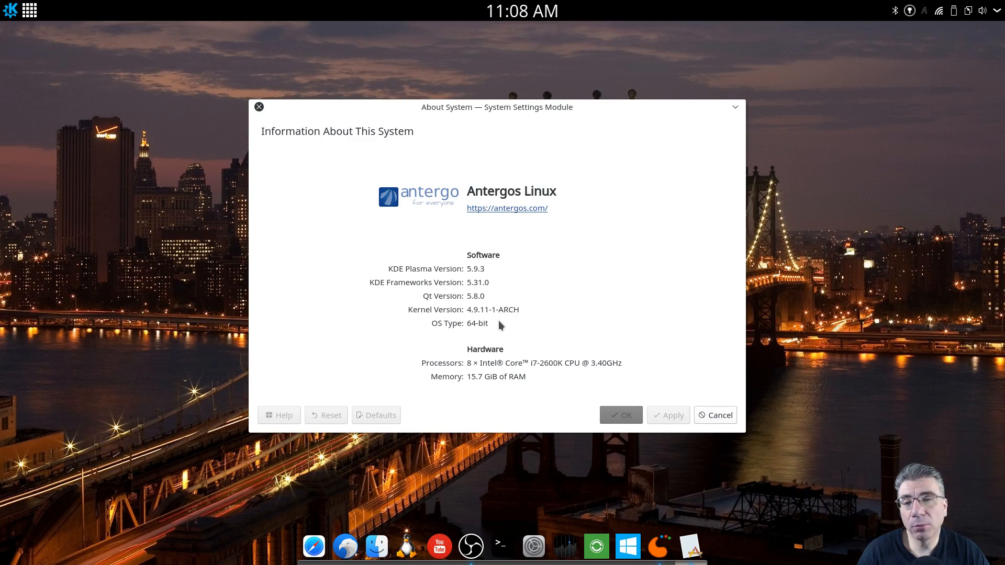
pyautogui.moveTo(498, 347)
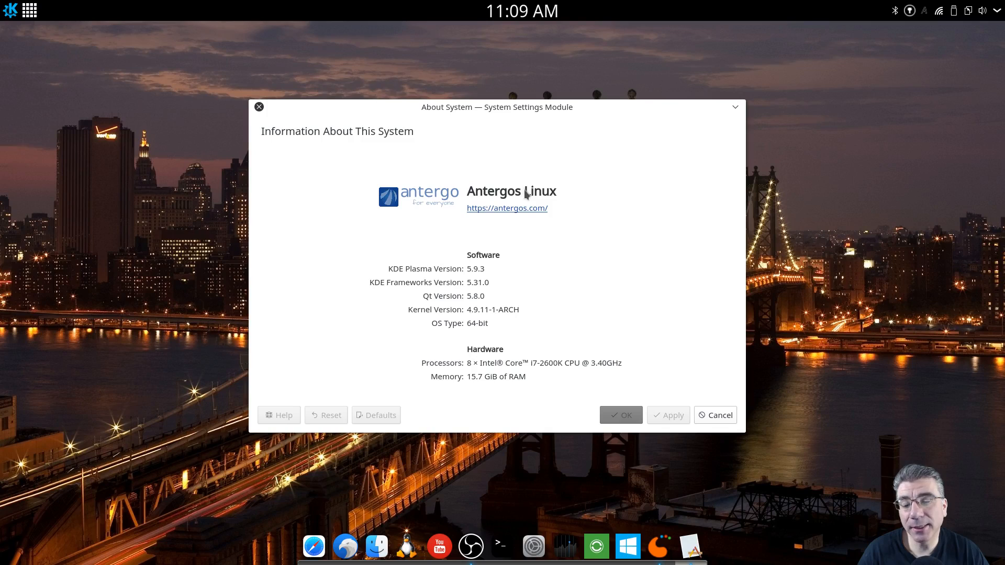
pyautogui.moveTo(547, 377)
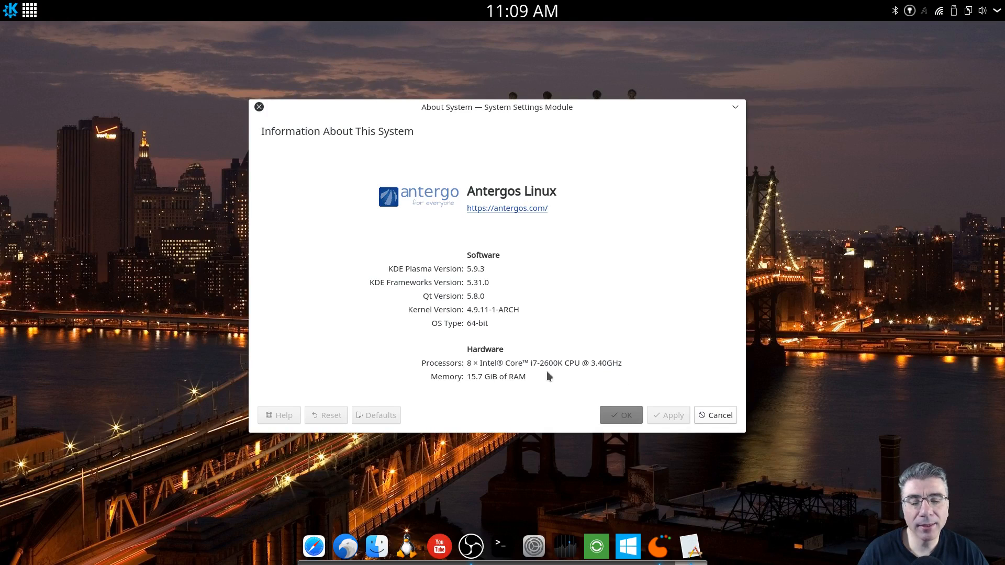
pyautogui.moveTo(502, 383)
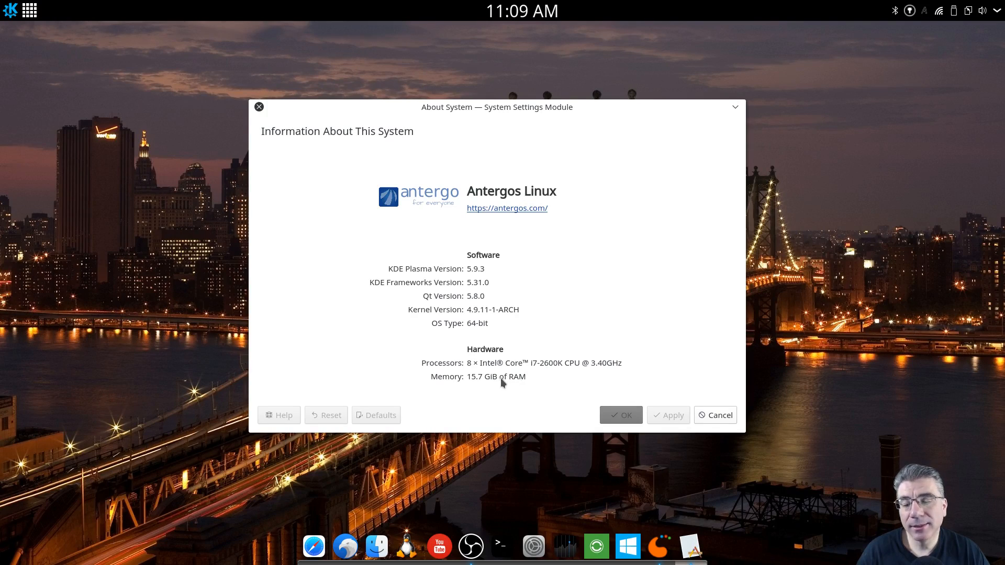
pyautogui.moveTo(267, 112)
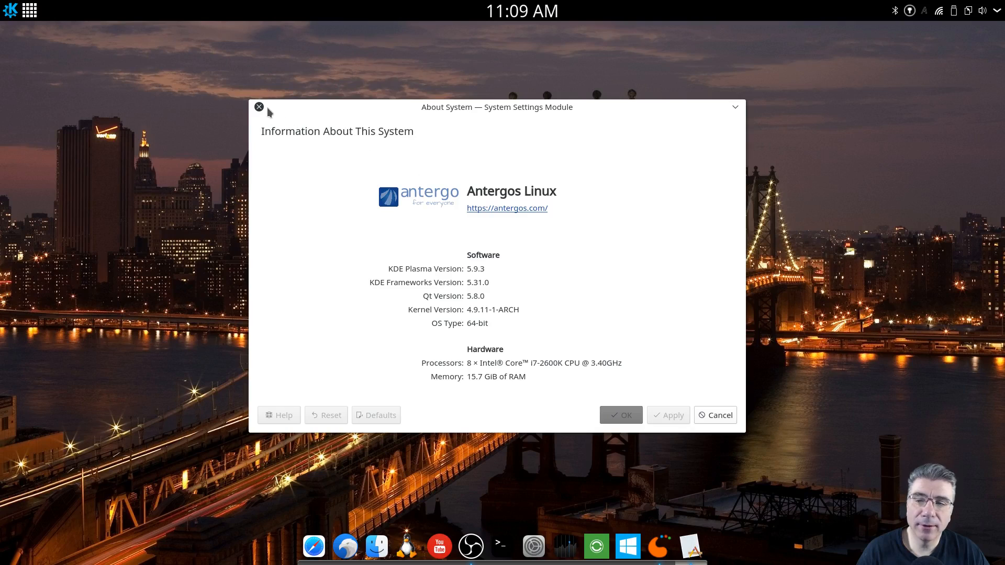
pyautogui.moveTo(259, 107)
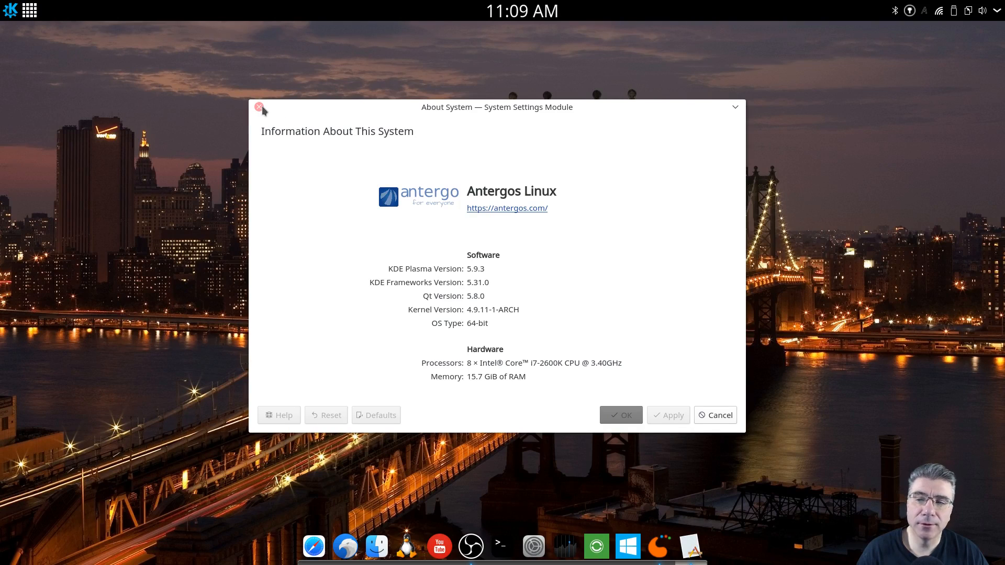
# Dismiss About System and show KSysGuard's System Load with 1.4 of 15.7 GiB used
pyautogui.click(259, 107)
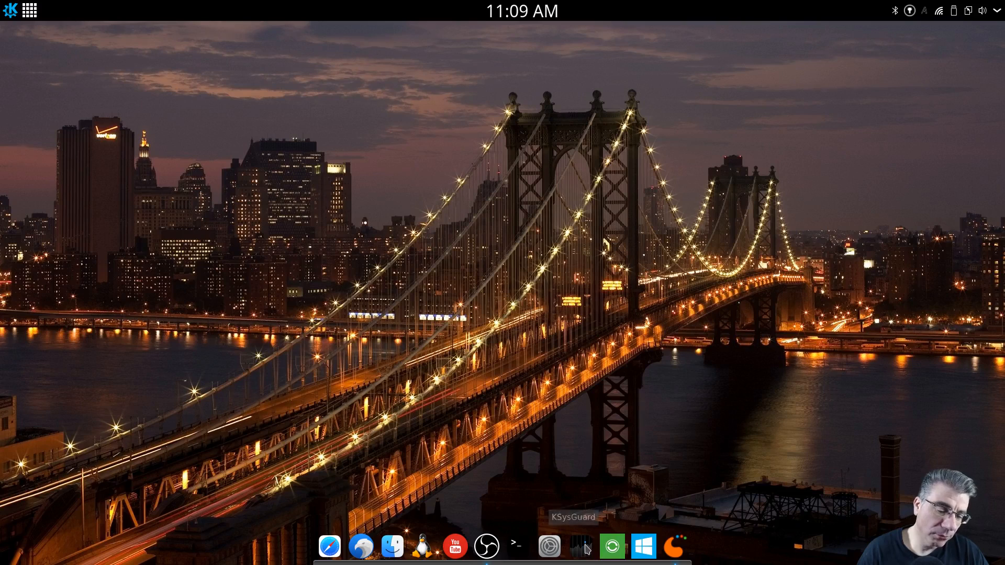
pyautogui.click(584, 546)
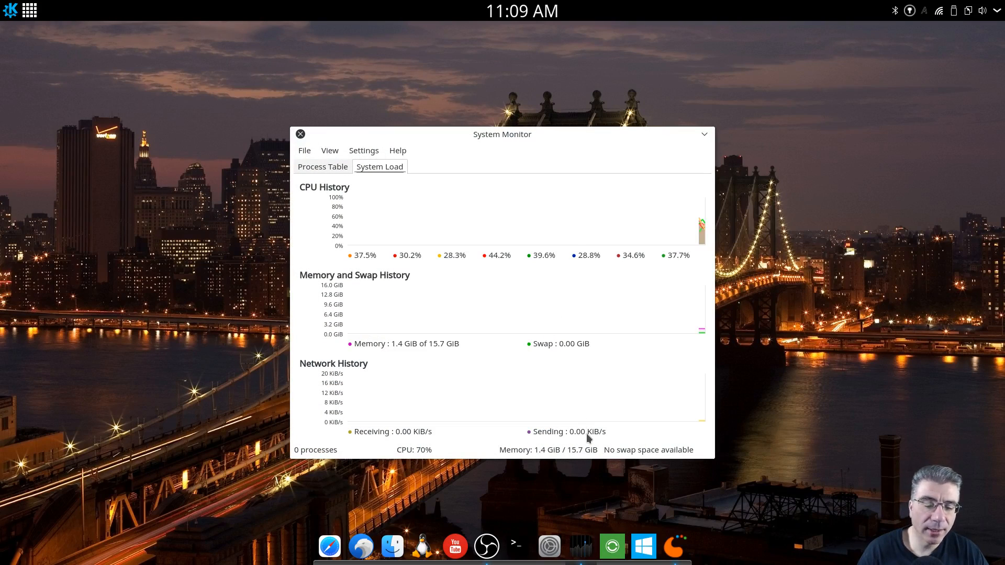
pyautogui.moveTo(495, 153)
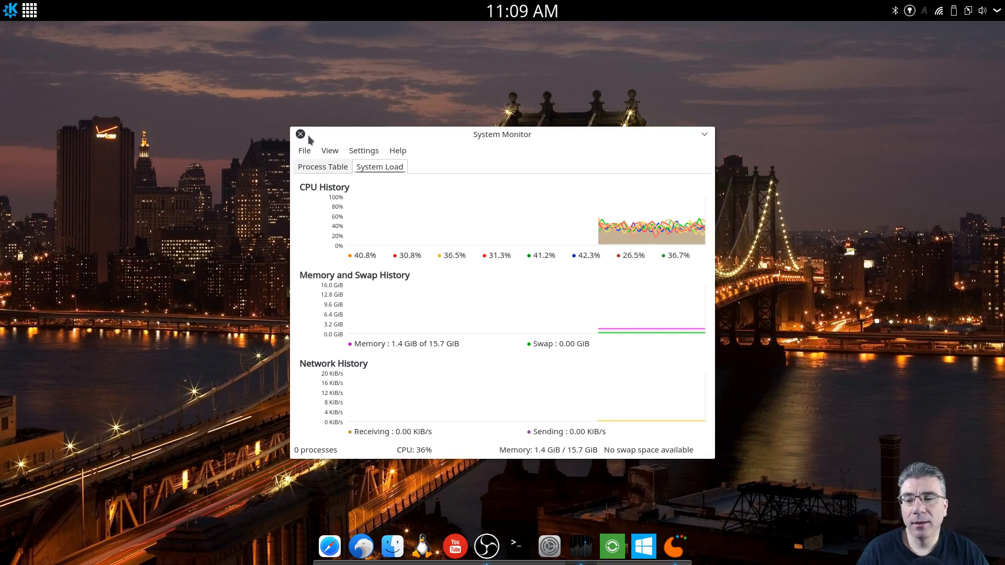
# Close KSysGuard, leaving only the desktop wallpaper and dock
pyautogui.click(300, 135)
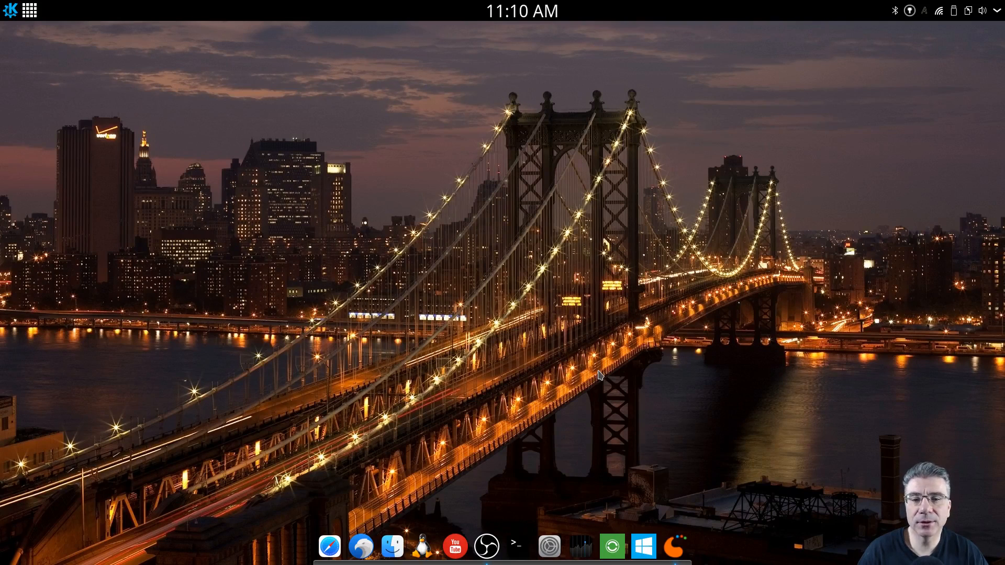
pyautogui.moveTo(583, 227)
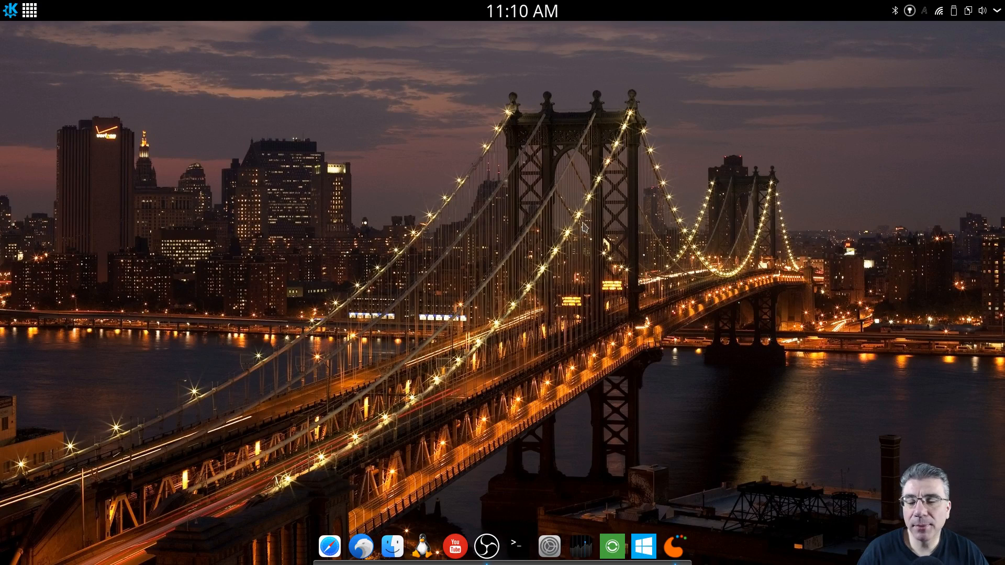
pyautogui.moveTo(478, 187)
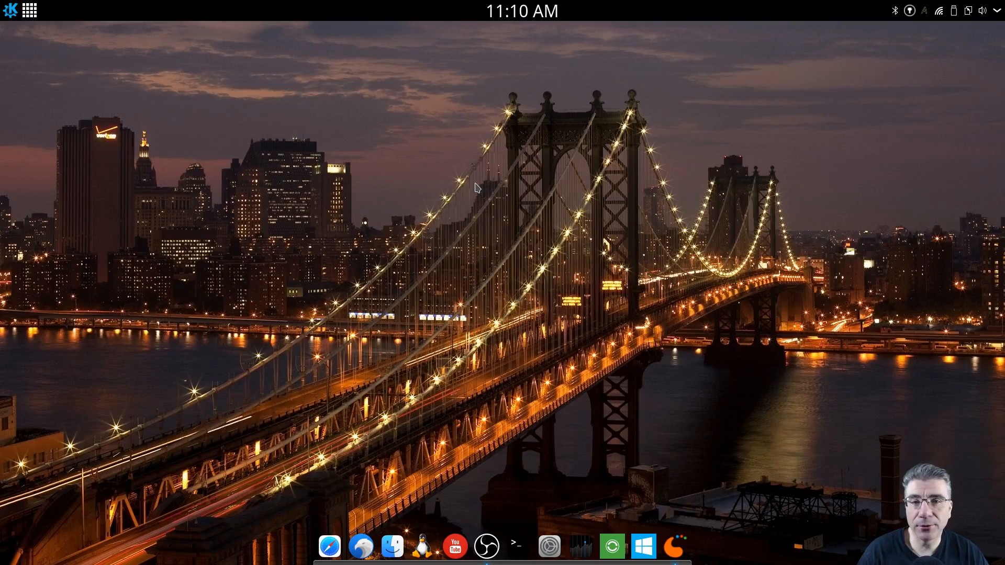
pyautogui.moveTo(547, 233)
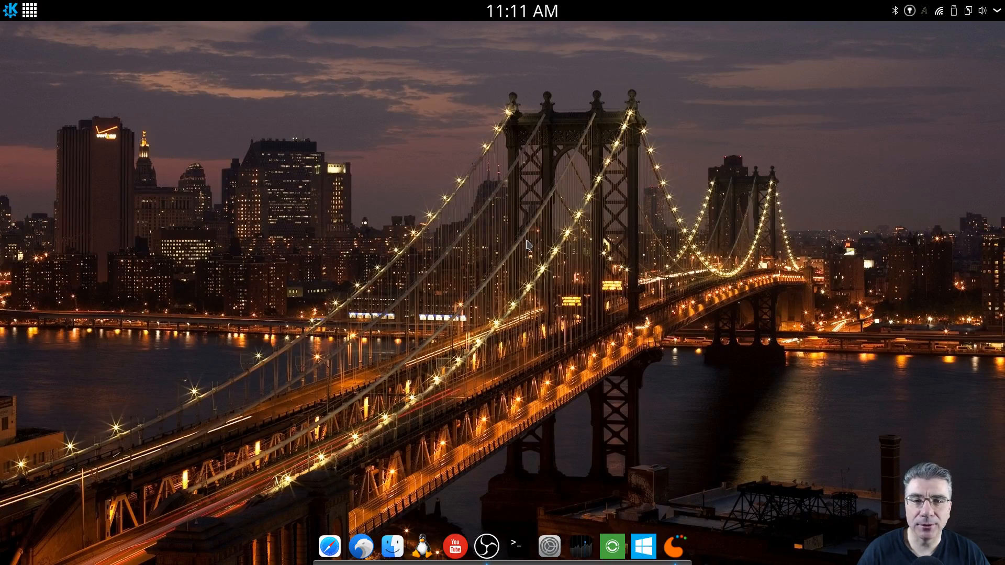
pyautogui.moveTo(571, 546)
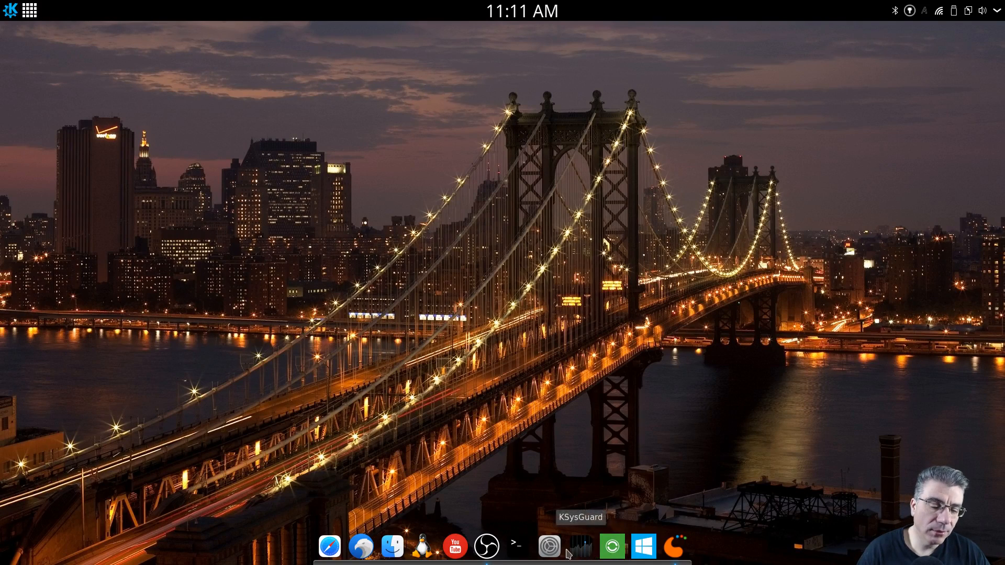
pyautogui.click(547, 546)
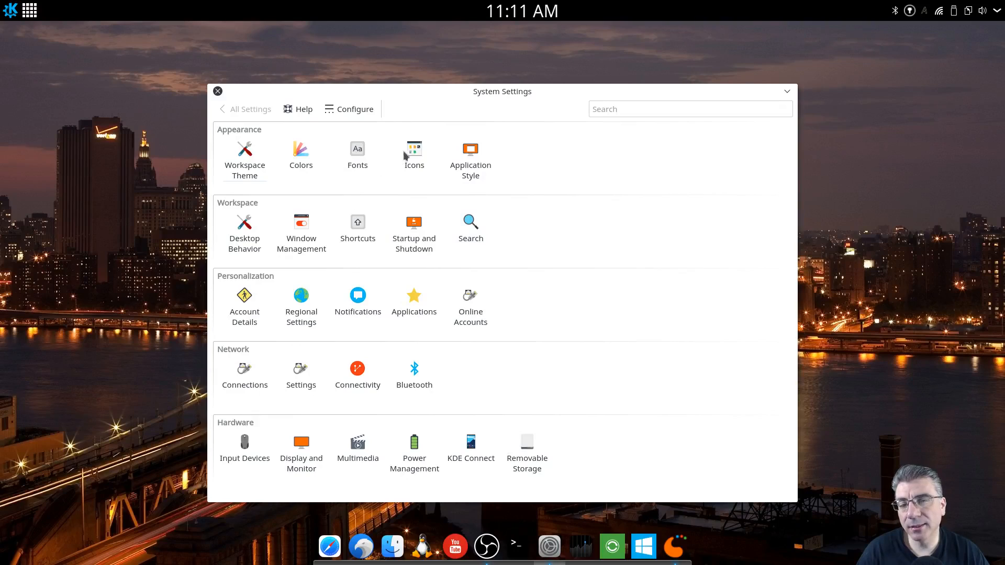
pyautogui.moveTo(357, 154)
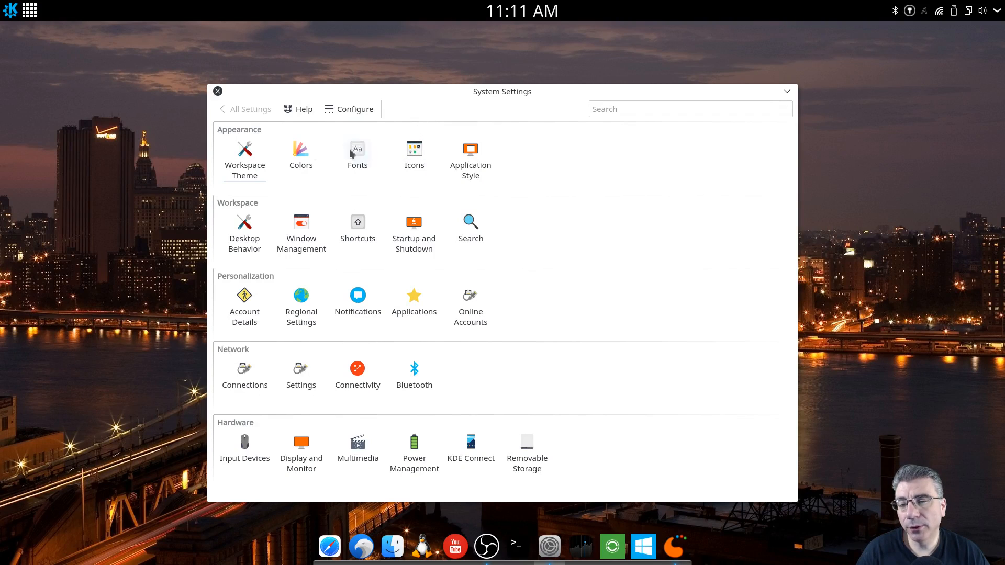
pyautogui.click(244, 151)
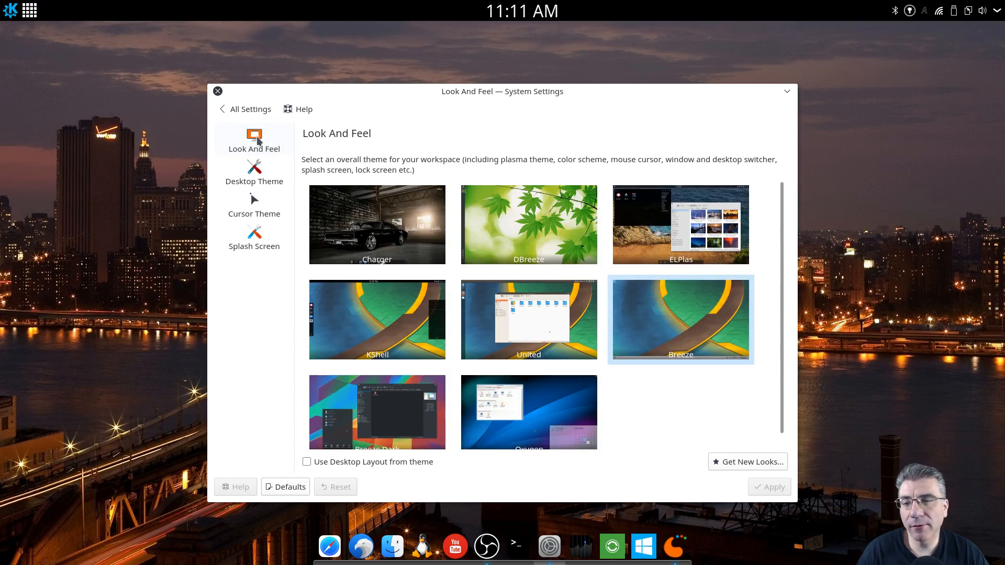
pyautogui.click(249, 109)
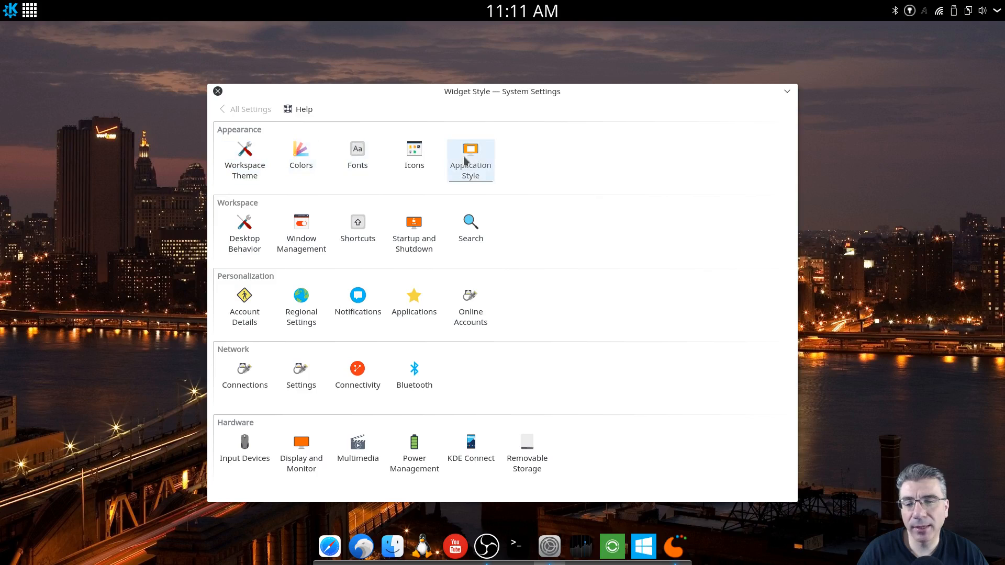
pyautogui.click(470, 151)
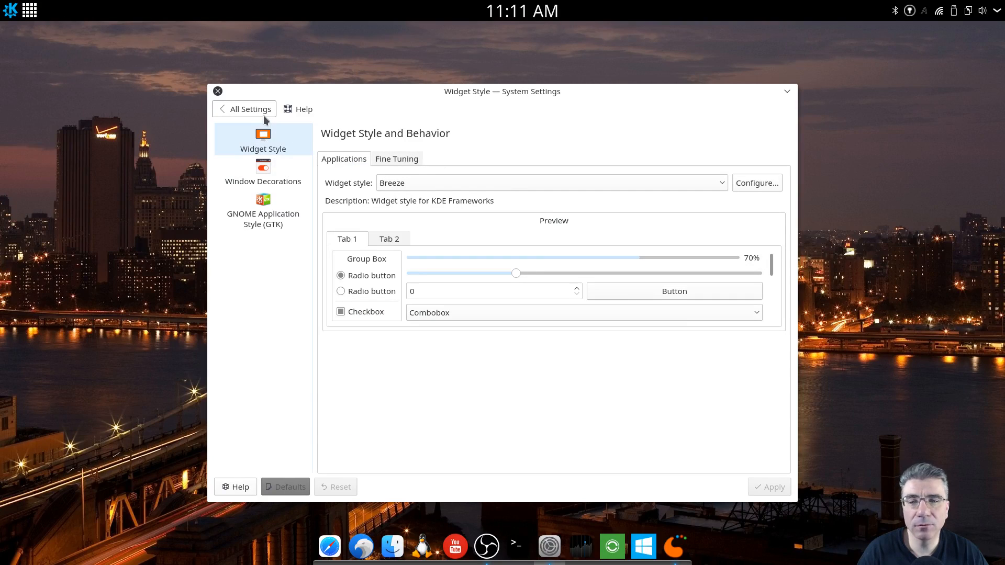
pyautogui.moveTo(249, 107)
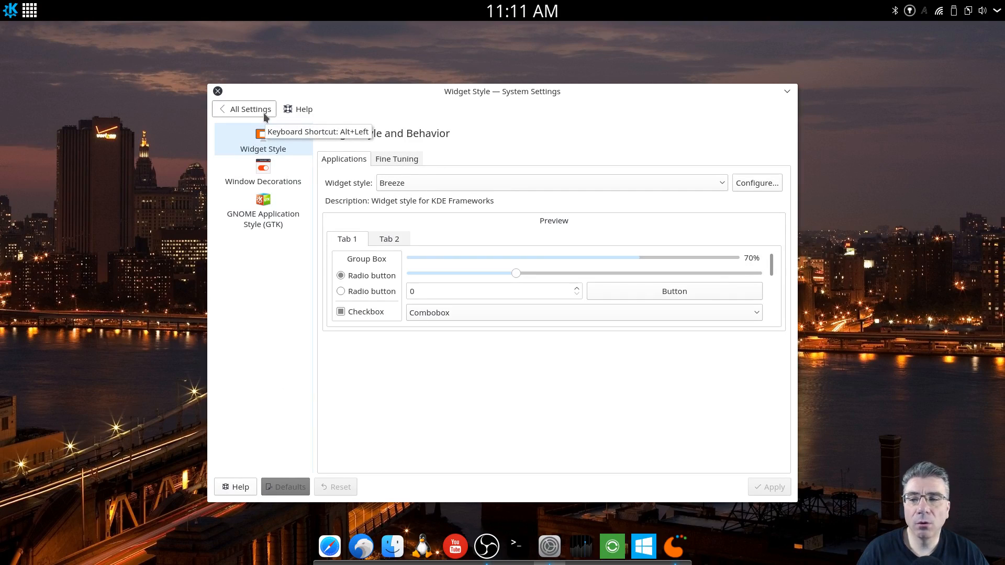
pyautogui.click(249, 109)
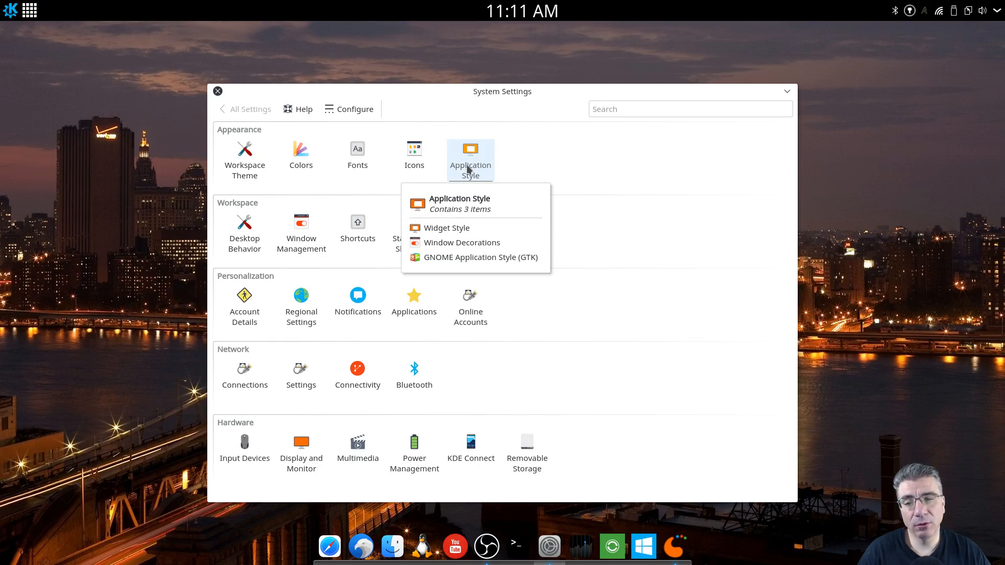
pyautogui.moveTo(272, 101)
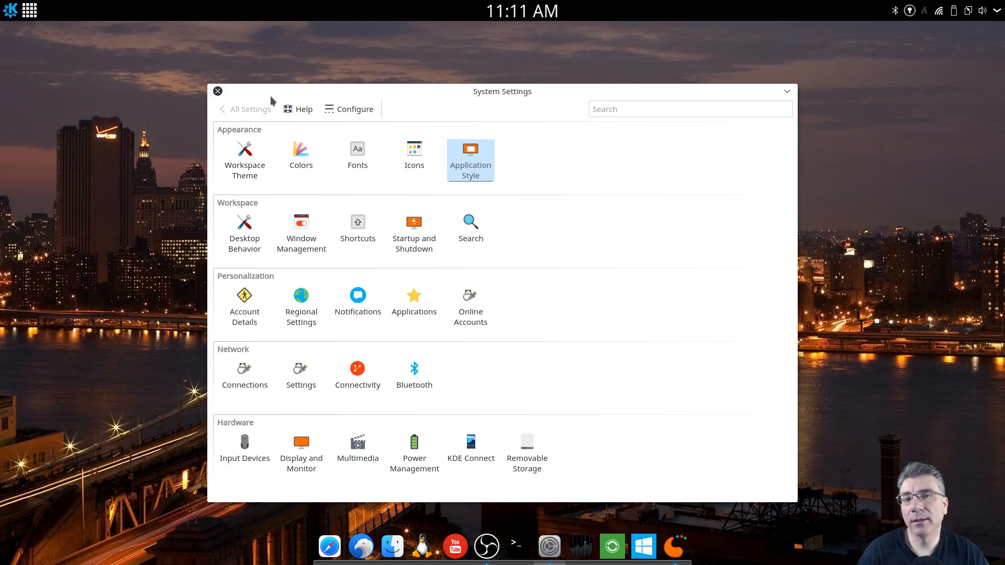
pyautogui.moveTo(261, 97)
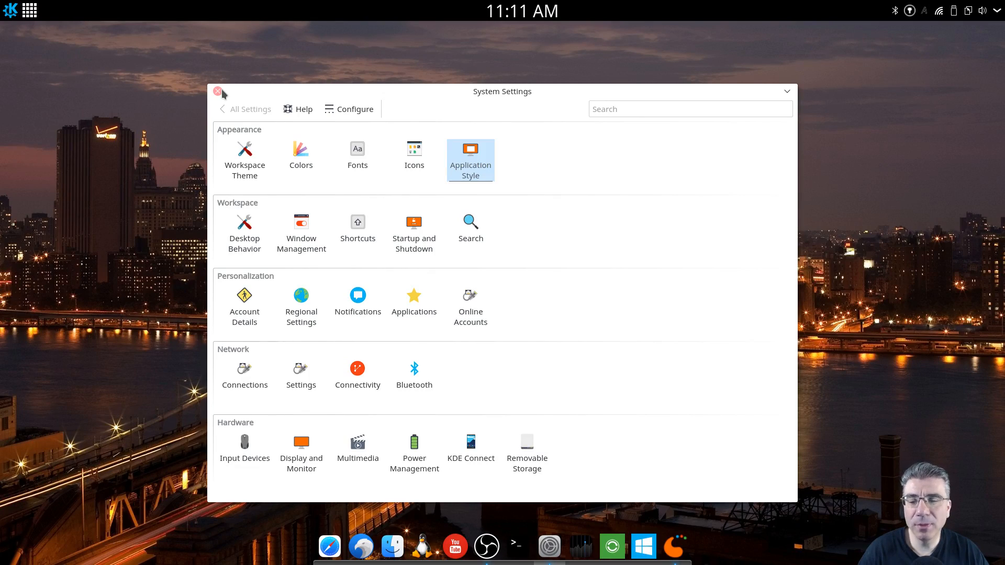
pyautogui.click(218, 92)
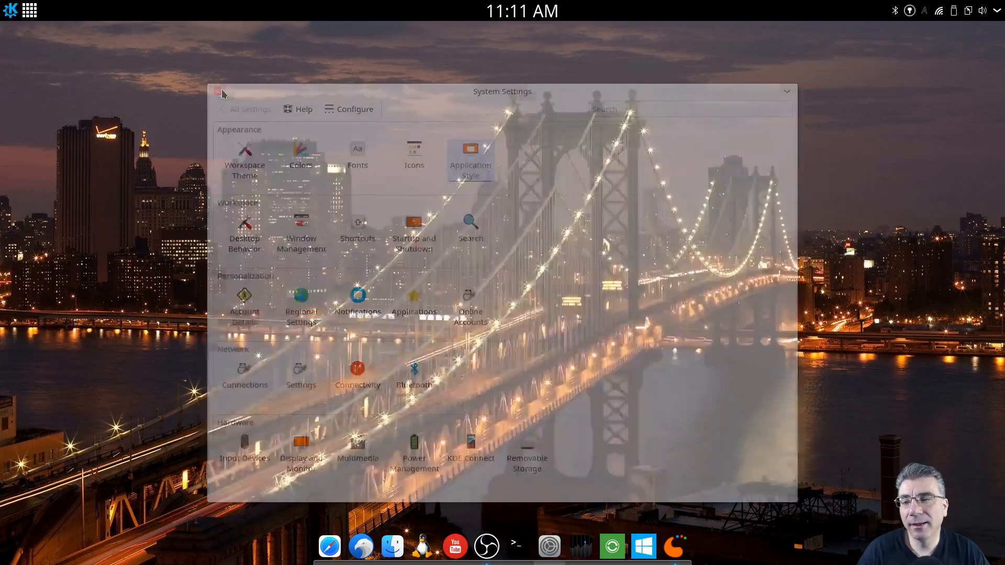
pyautogui.click(221, 92)
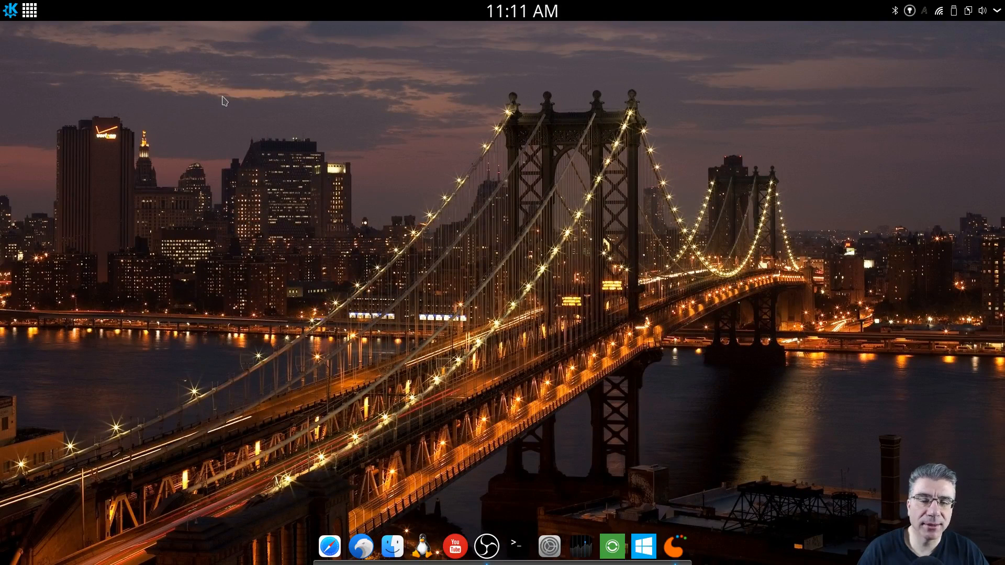